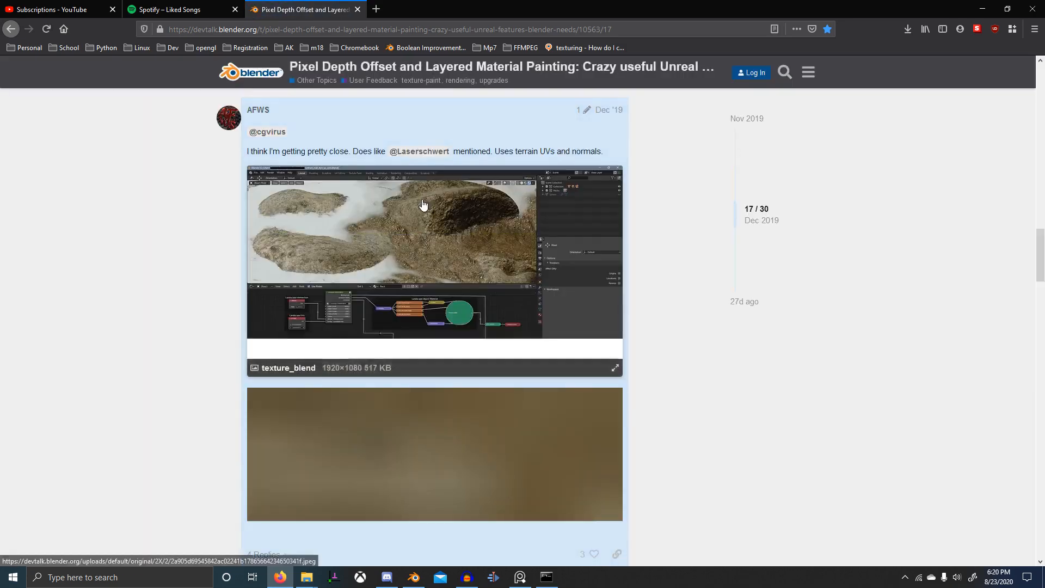
- Leave Edit Mode so the rock shows fully textured on the grass plane
scroll("down", 3)
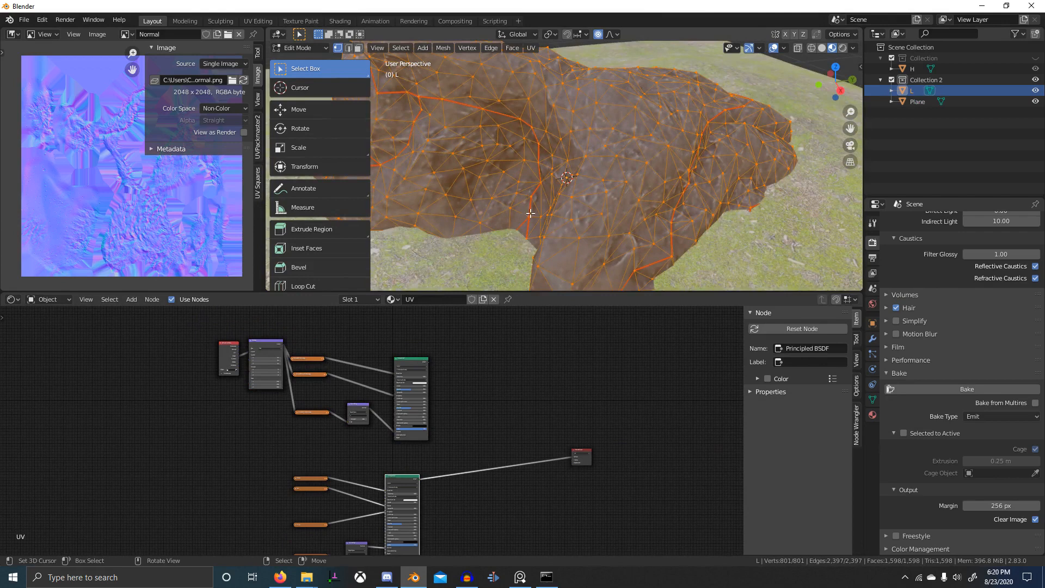
key("Tab")
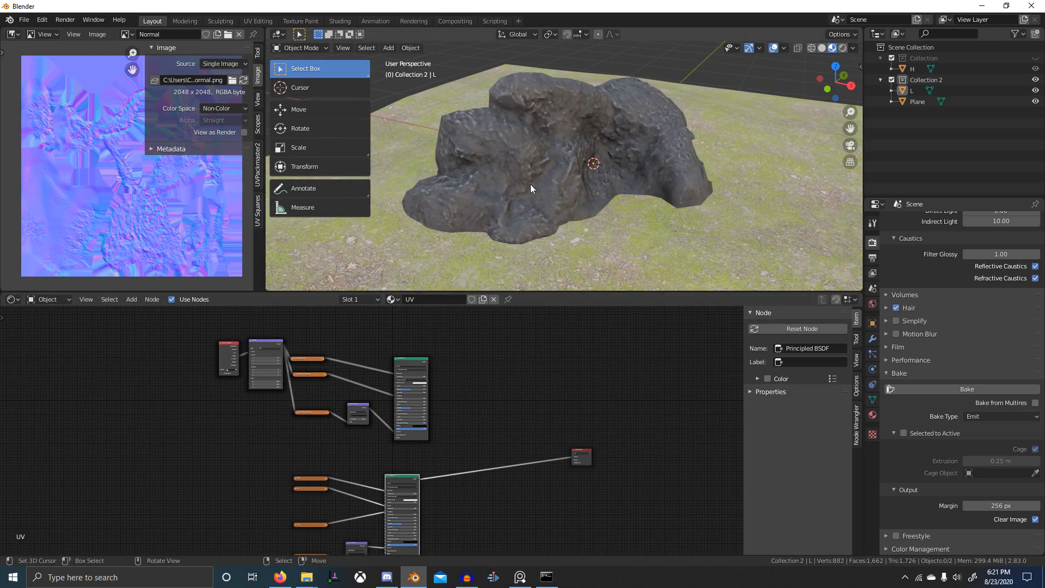
mouse_move(595, 213)
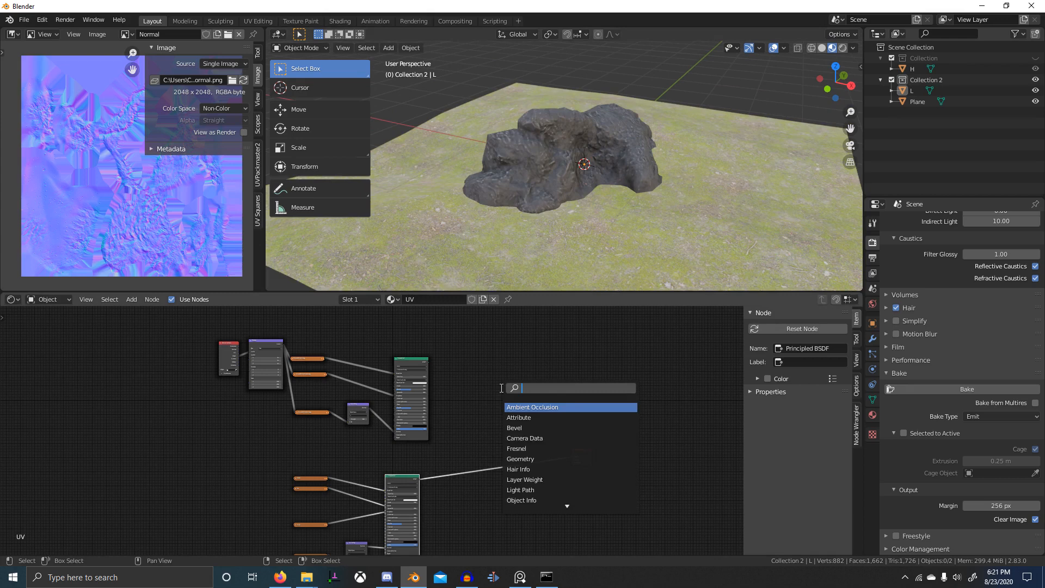
- Search 'mix sh' and add a Mix Shader feeding the rock's Material Output
left_click(533, 406)
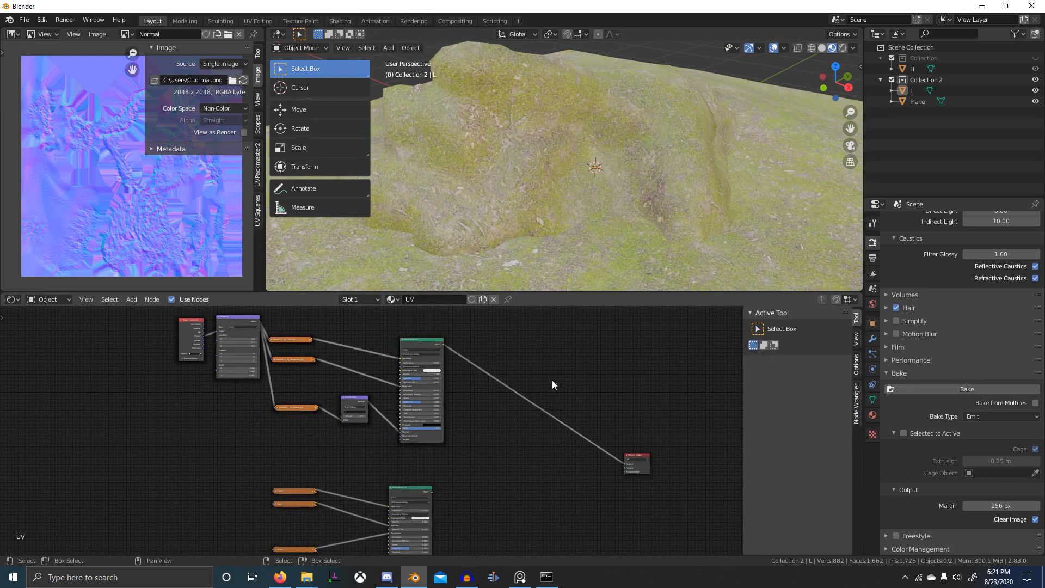
type("mix sh")
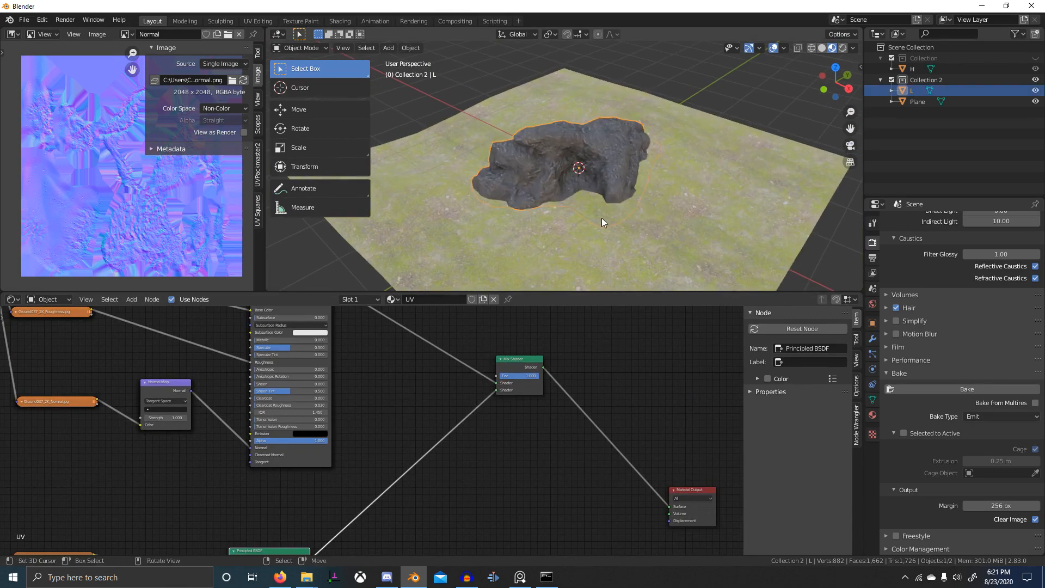
- Add a Data Transfer modifier transferring face-corner Custom Normals to the rock
left_click(960, 221)
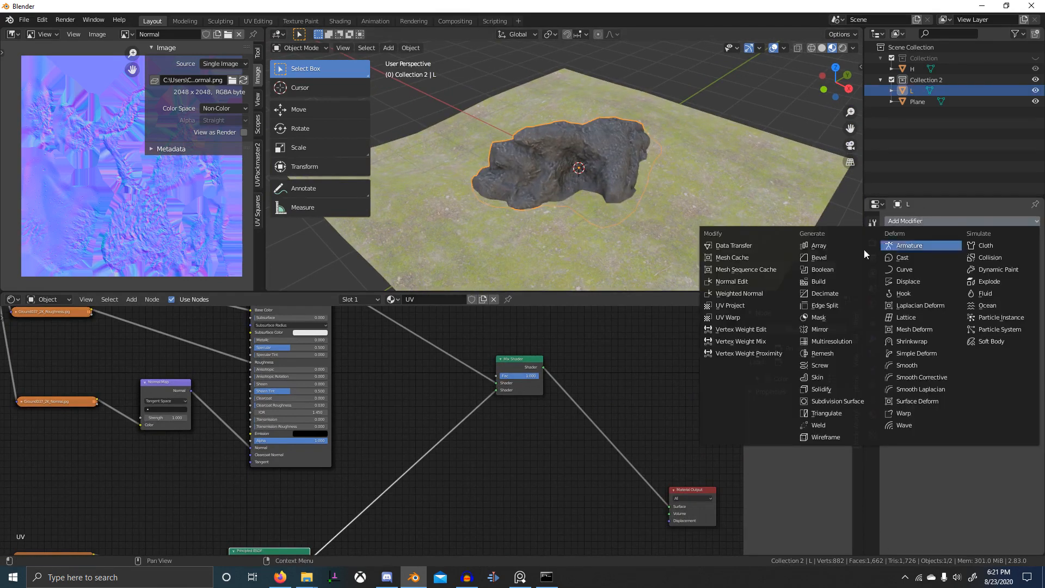
left_click(733, 245)
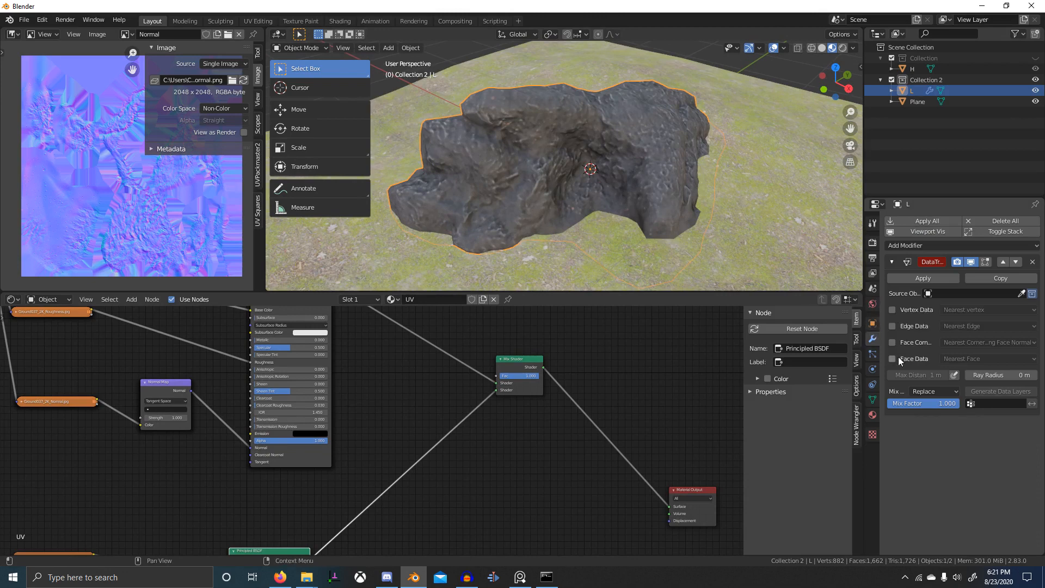
left_click(892, 342)
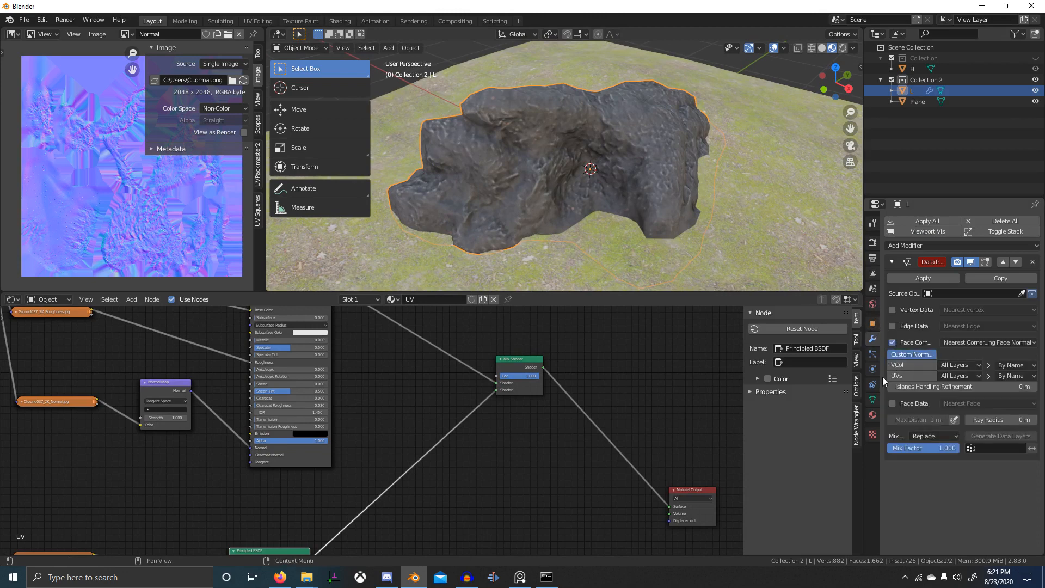
left_click(871, 380)
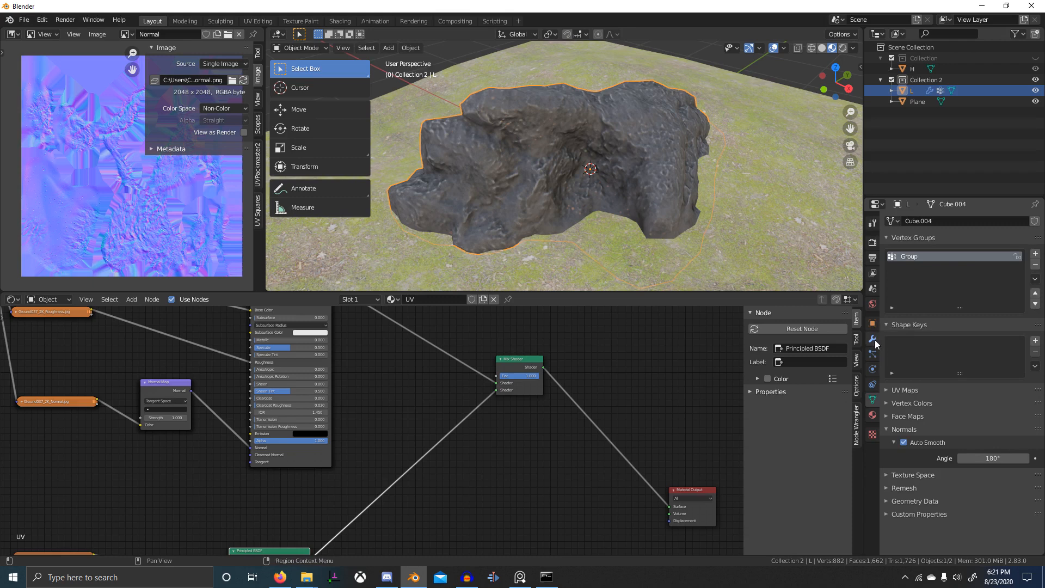
- Enter Edit Mode on the rock to assign its vertices to the group
key("Tab")
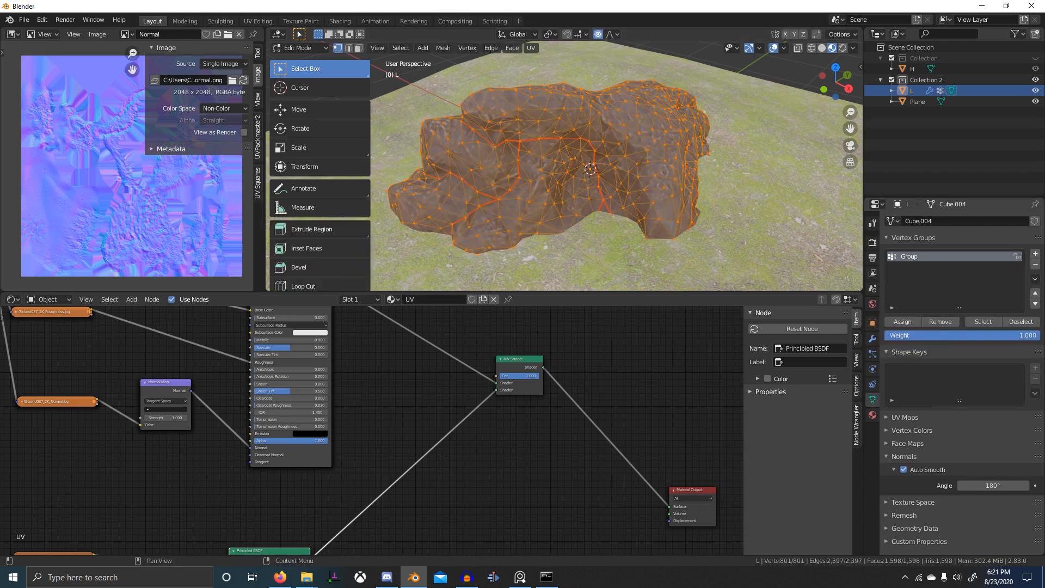
mouse_move(549, 222)
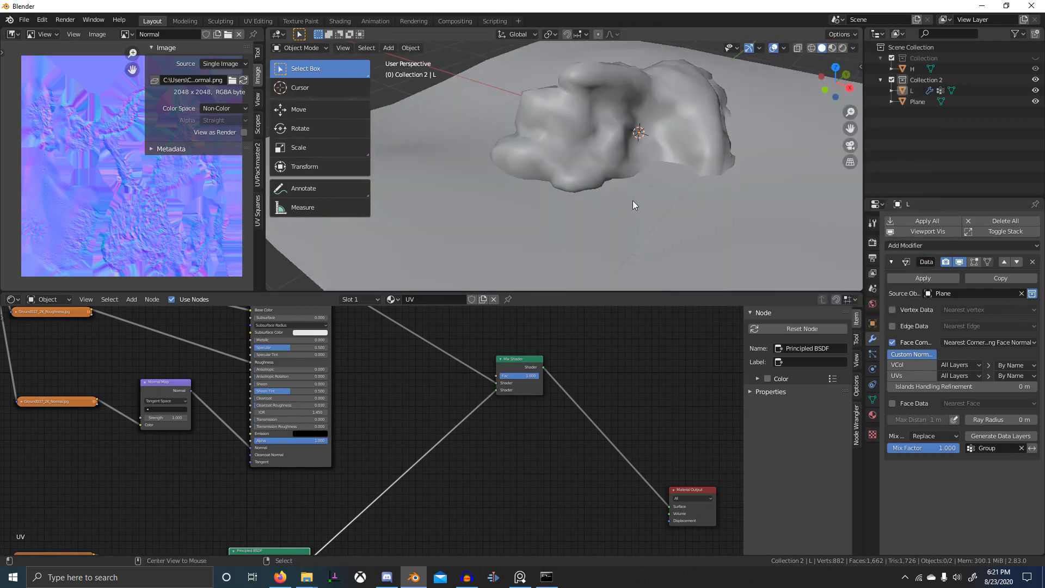
- Select the rock and switch it into Weight Paint mode
left_click(633, 133)
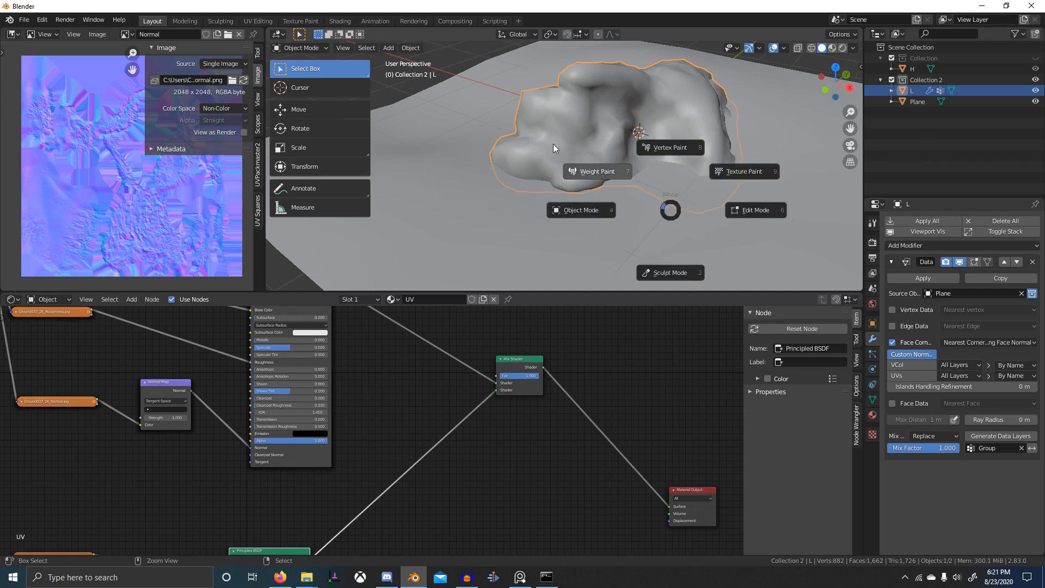
left_click(596, 171)
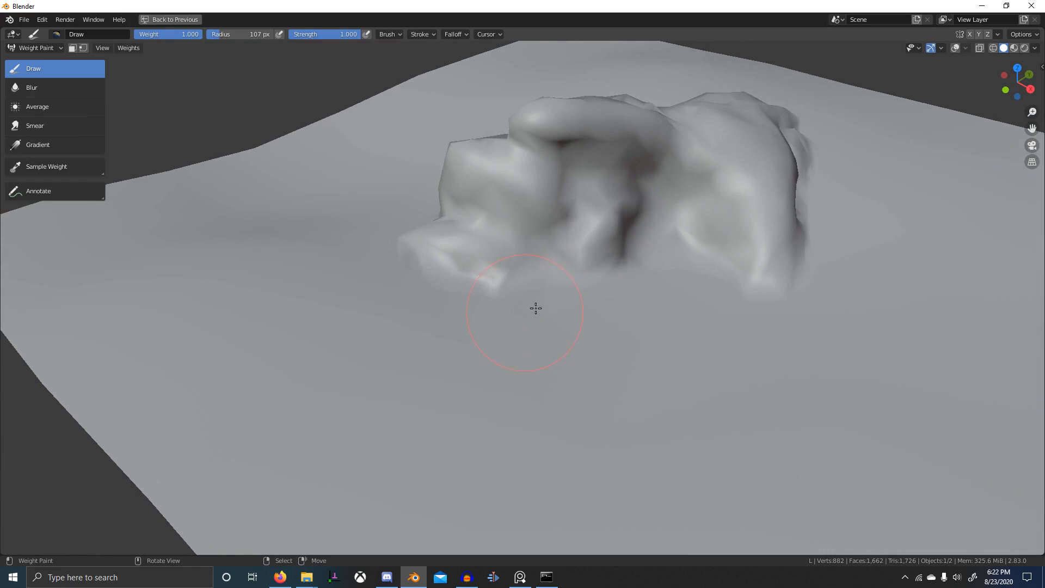
left_click_drag(536, 308, 577, 217)
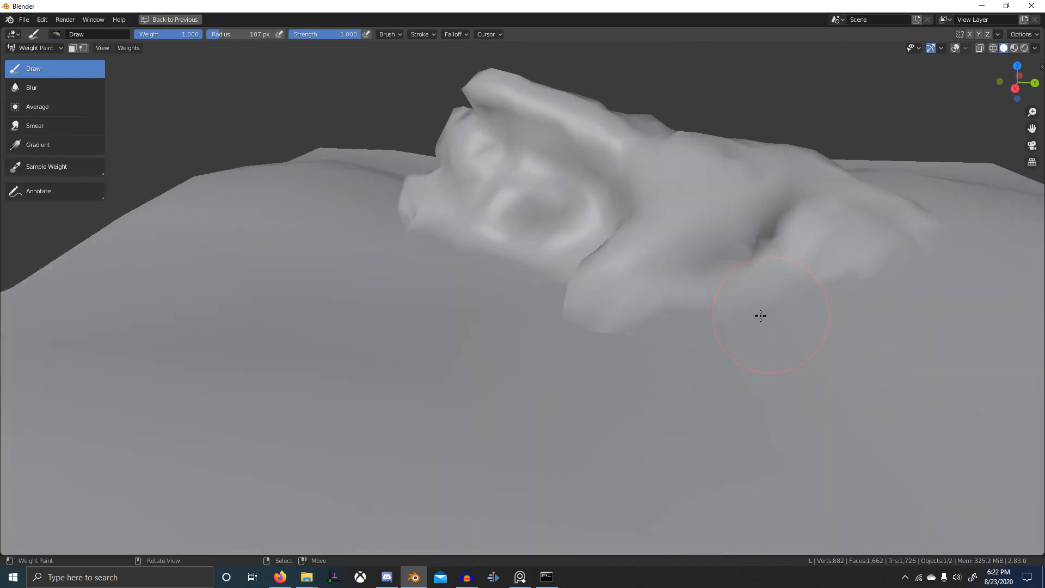
left_click_drag(760, 316, 797, 345)
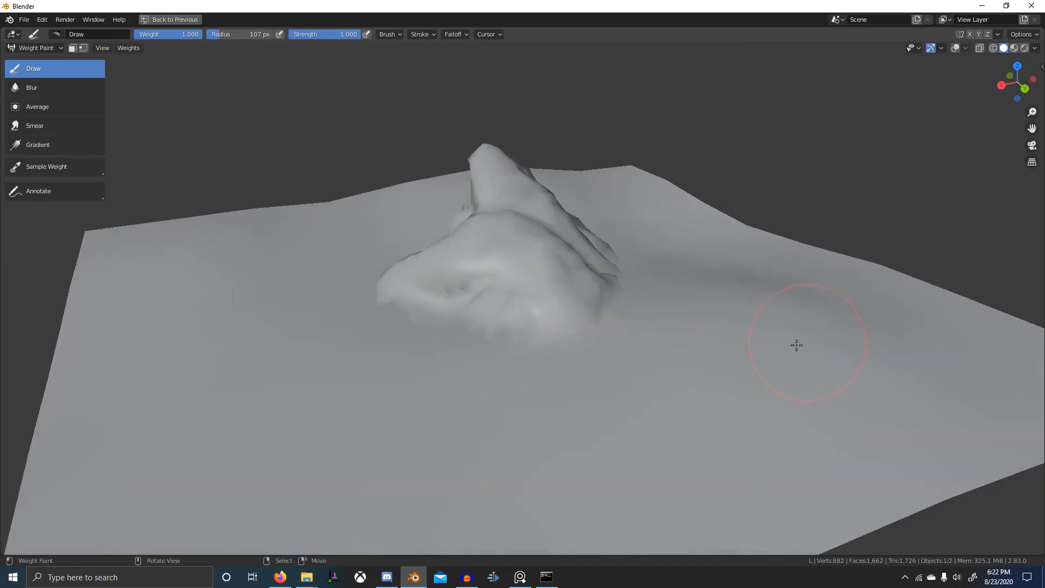
left_click_drag(796, 345, 437, 307)
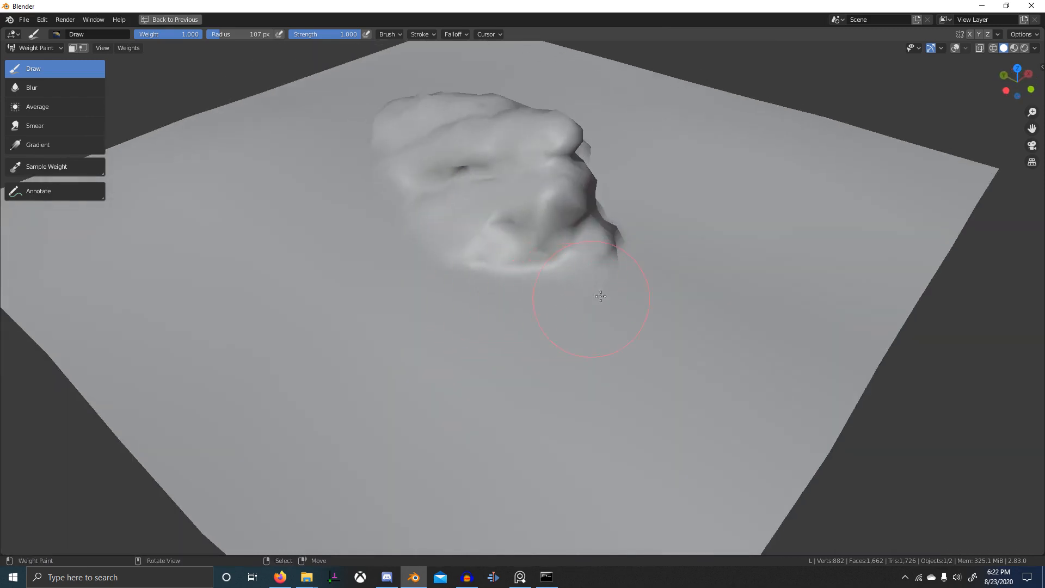
left_click_drag(599, 296, 586, 331)
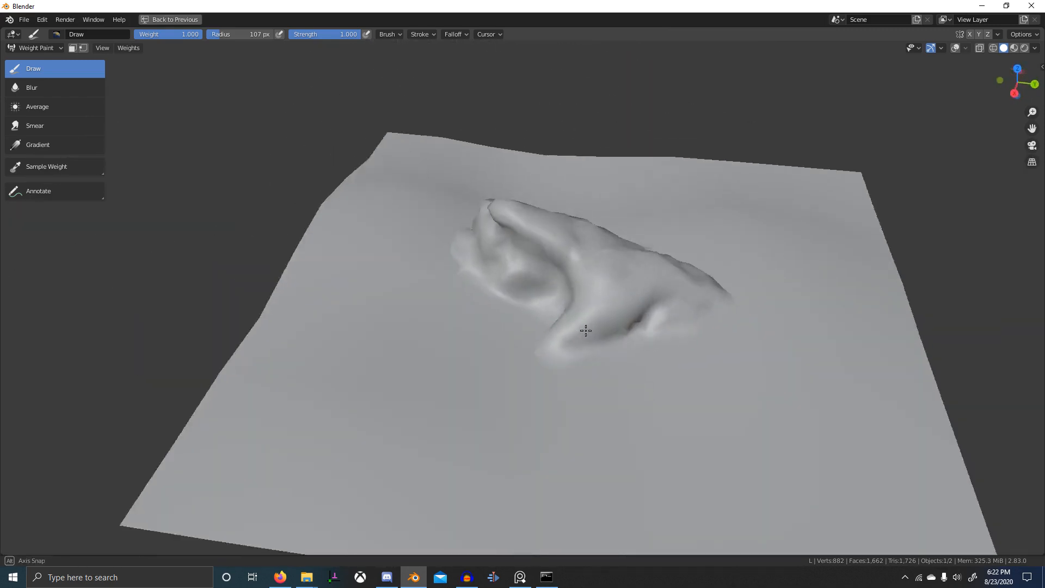
left_click_drag(585, 330, 672, 377)
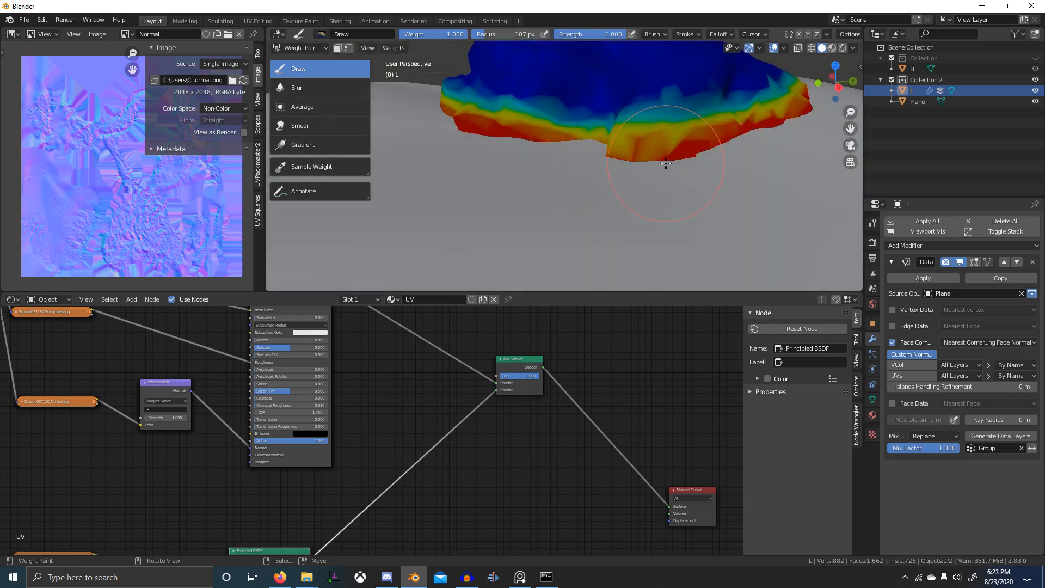
- Paint full weight along the rock's bottom edge and lower rim, then start adding a Vertex Color node
left_click_drag(666, 160, 493, 210)
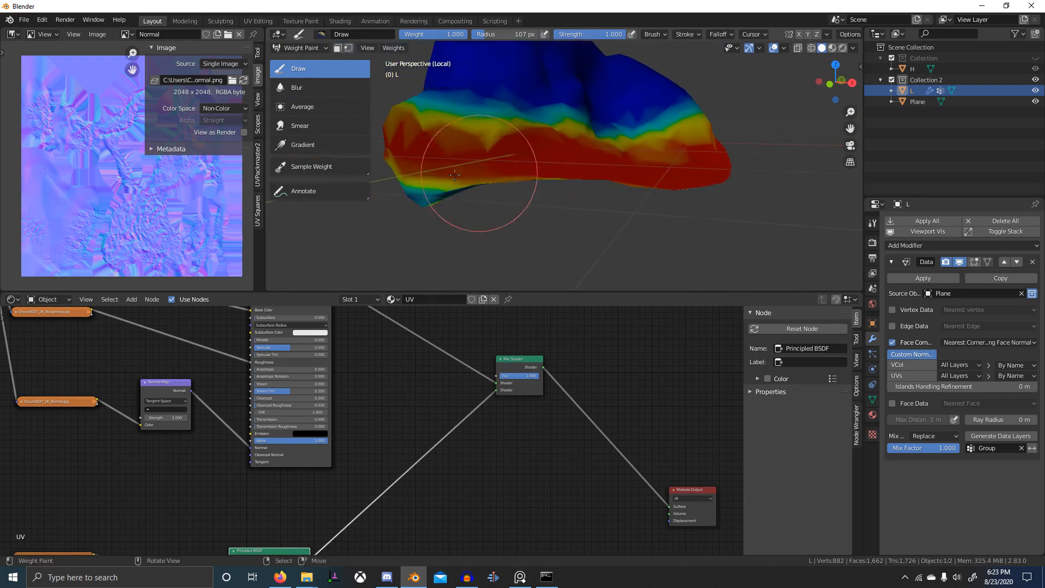
left_click_drag(456, 175, 543, 181)
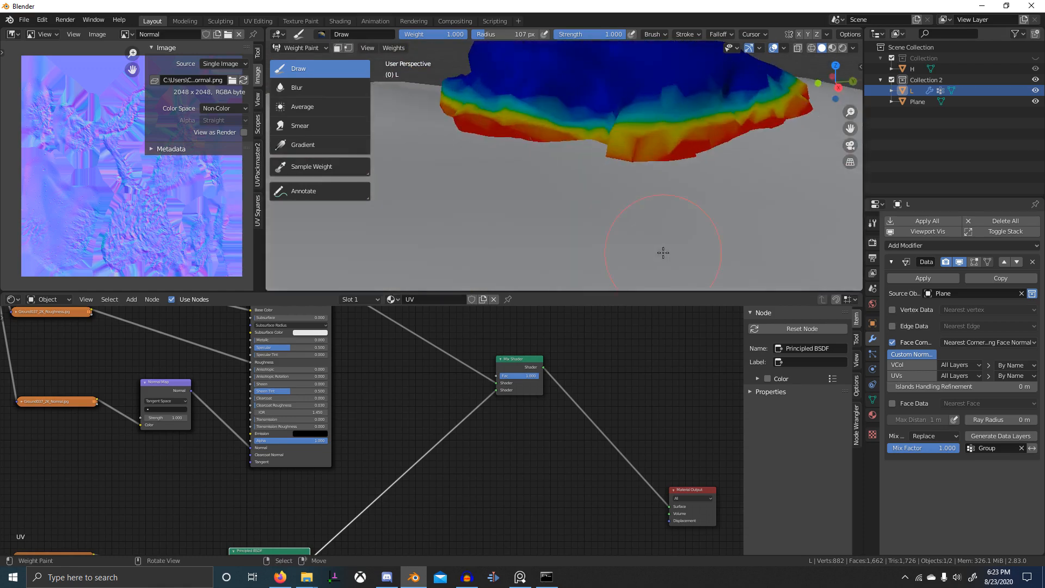
type("ve")
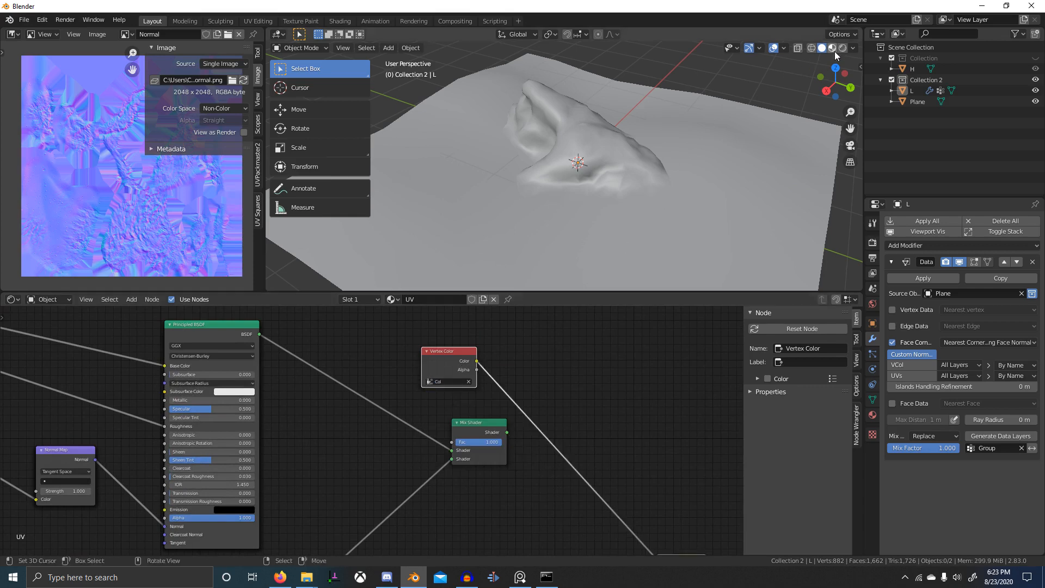
- Switch the viewport to Material Preview to see the rock textured
left_click(830, 47)
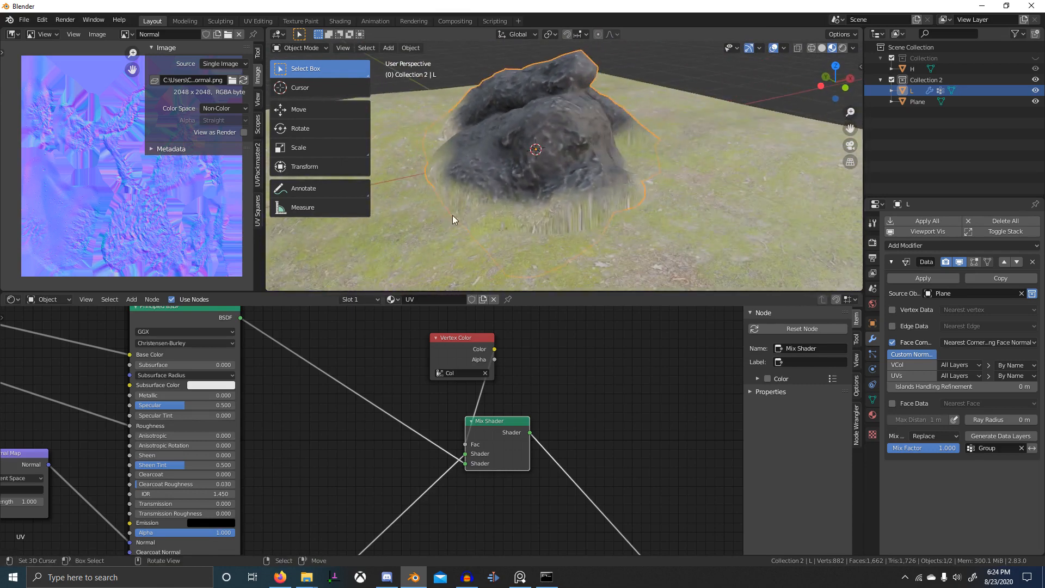
- Return to weight painting and add more weight around the rock's base
key("Tab")
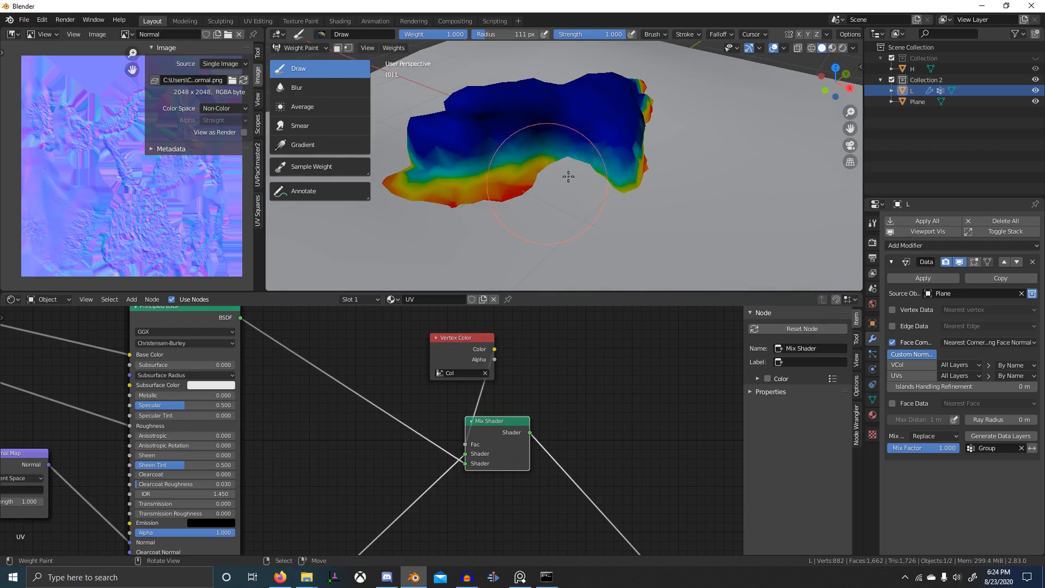
left_click_drag(565, 177, 653, 200)
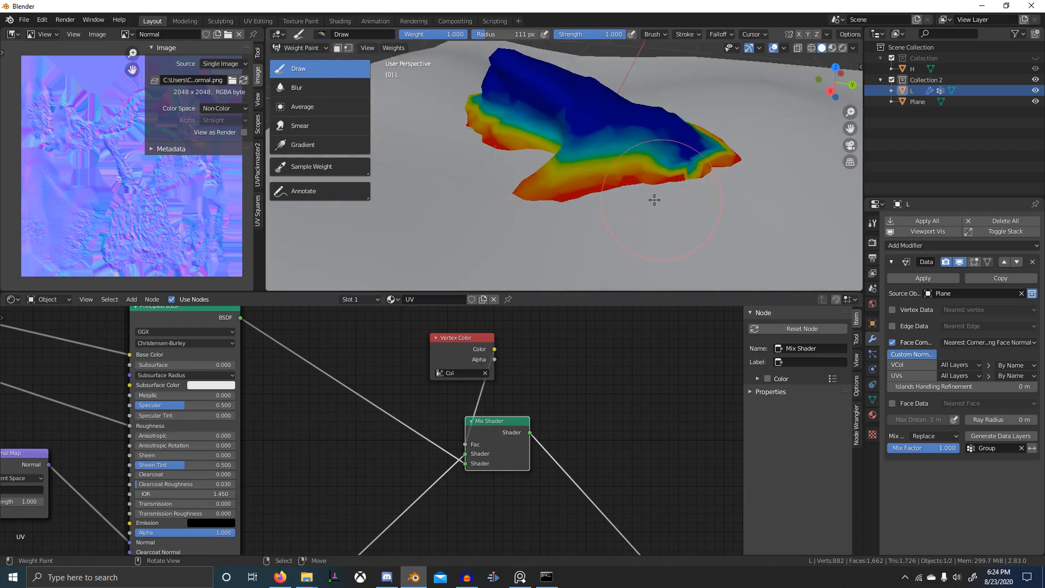
left_click(299, 47)
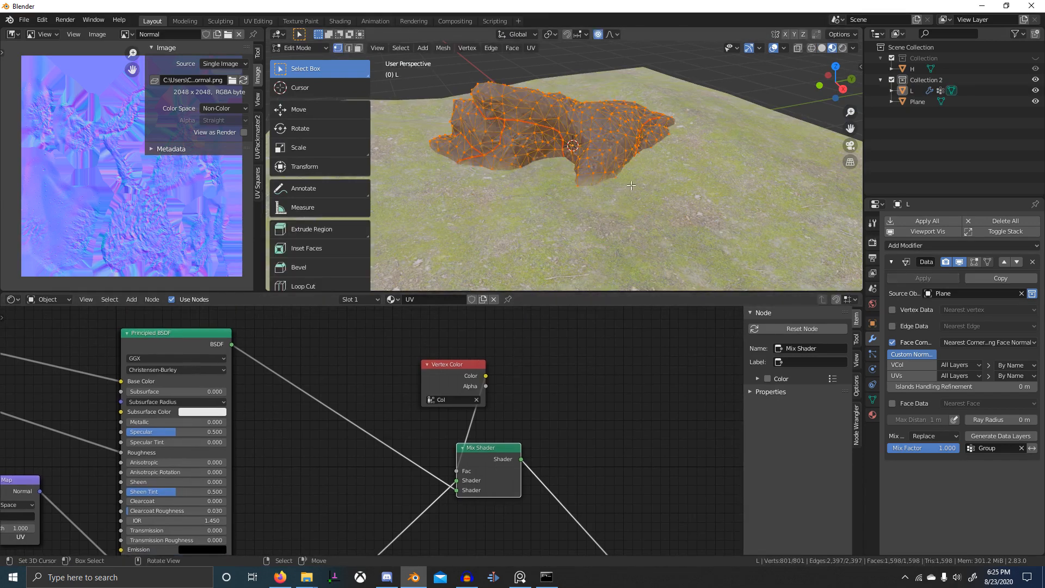
- Add a vertex color layer to the rock and convert the painted weights to vertex colors
type("vertex colo")
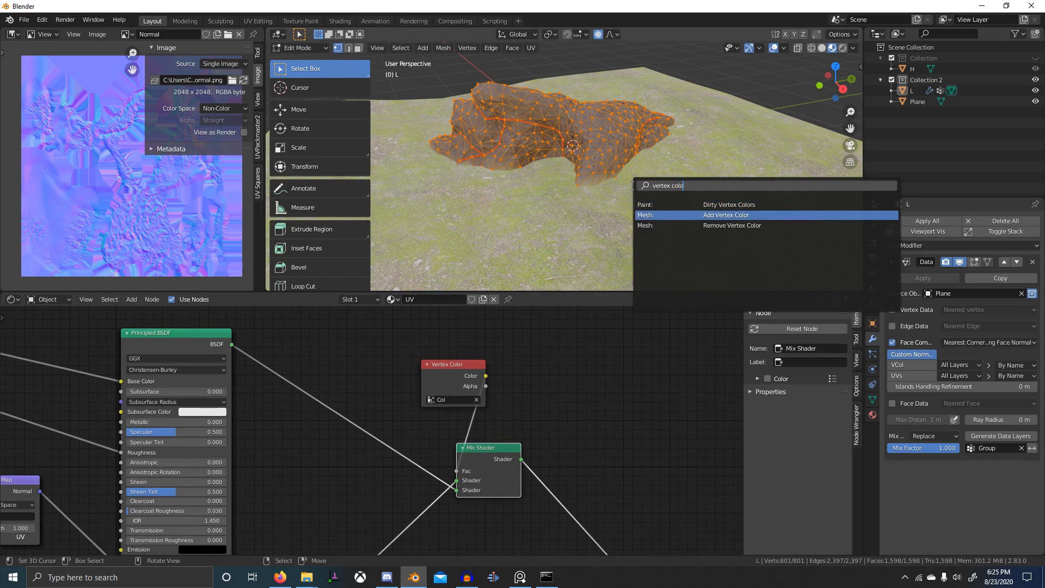
left_click(726, 214)
type("v")
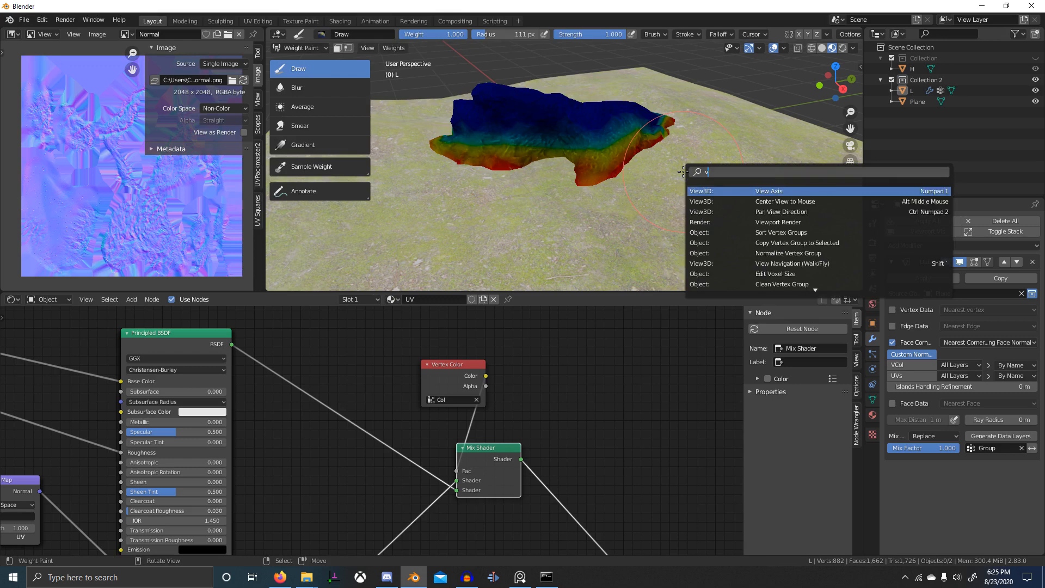
type("ertex col")
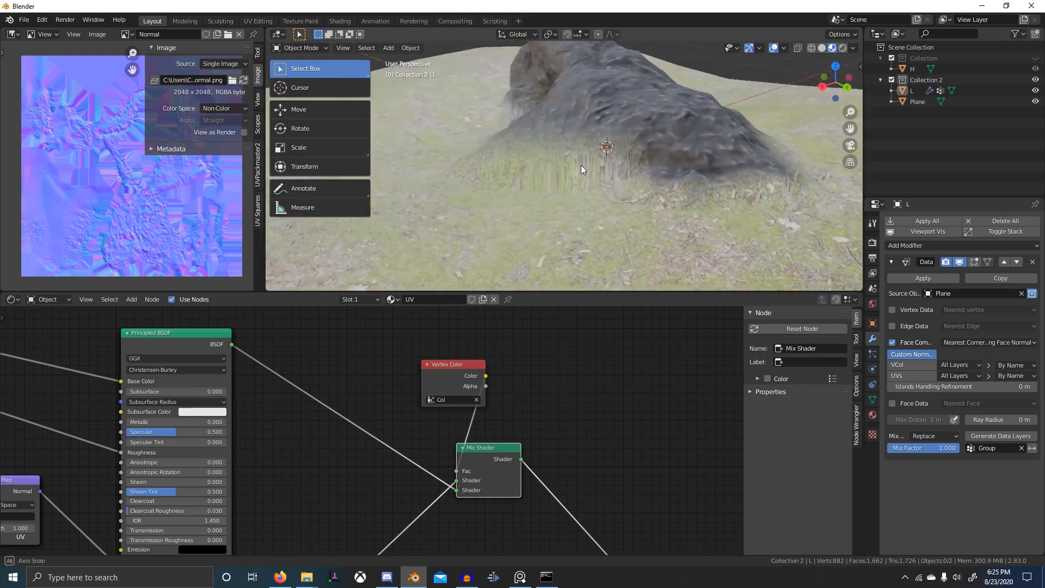
- Orbit close to the rock-grass seam to check the blend, then enter Edit Mode
left_click_drag(580, 169, 649, 167)
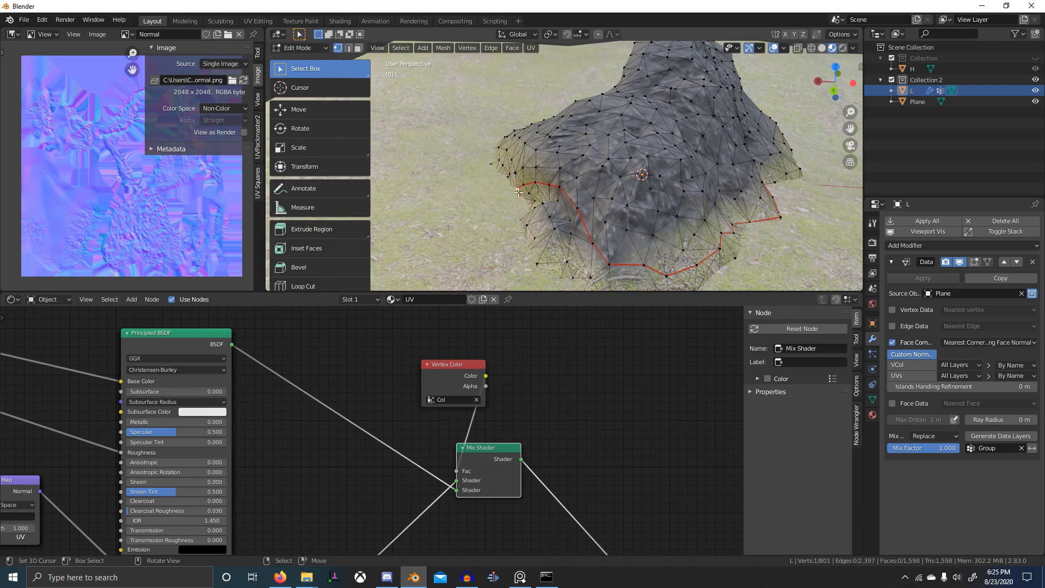
mouse_move(494, 198)
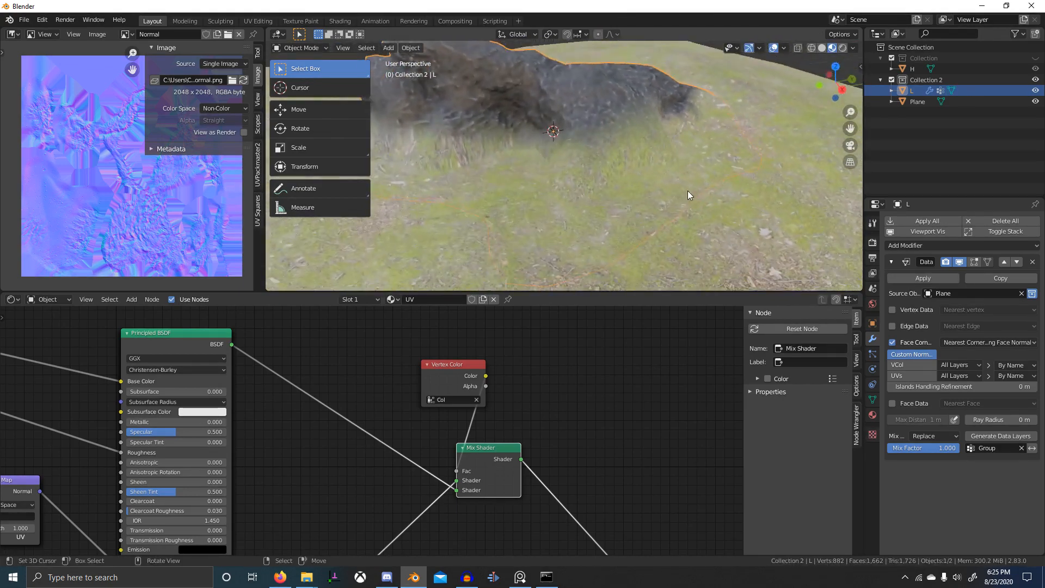
key("Tab")
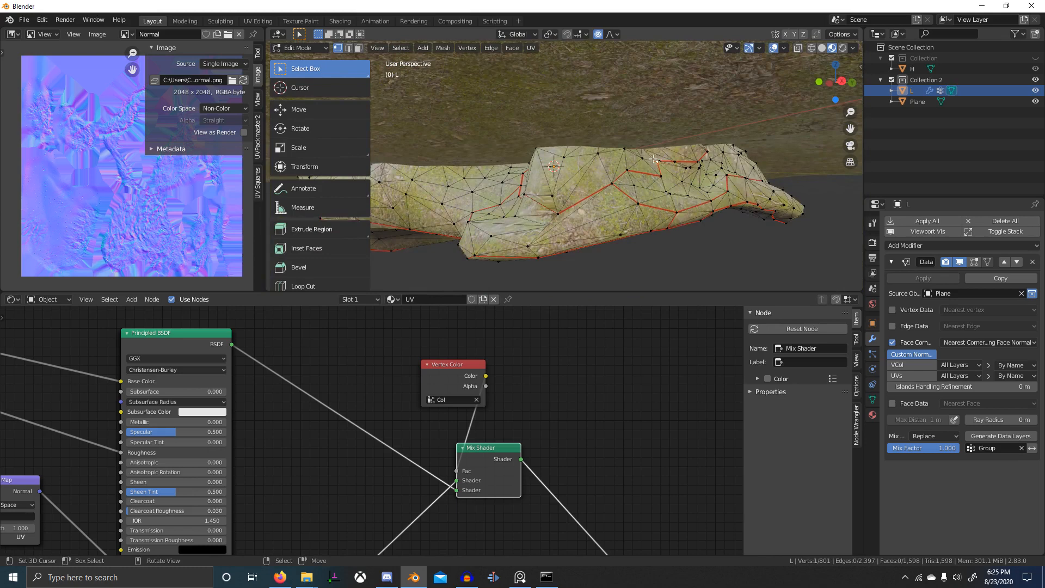